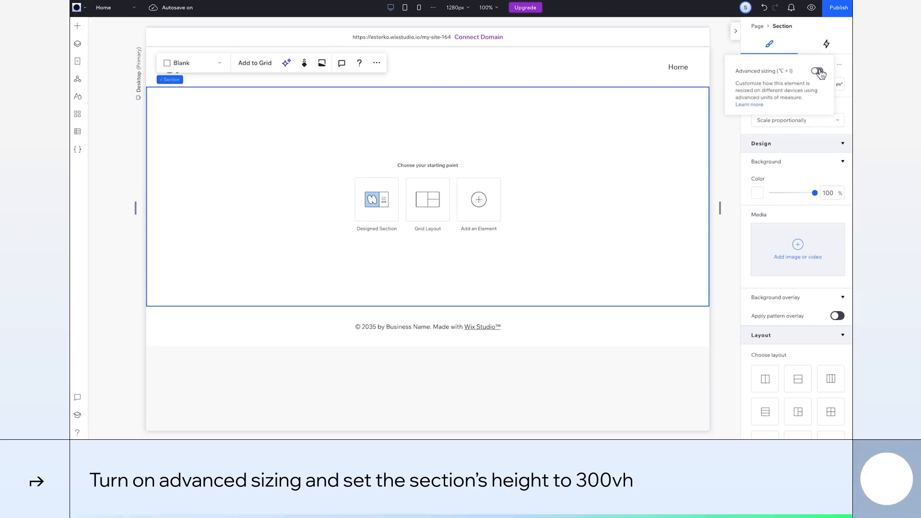
- Enable advanced sizing on the section and set its height to 300vh
{"action": "left_click", "coordinate": [834, 72]}
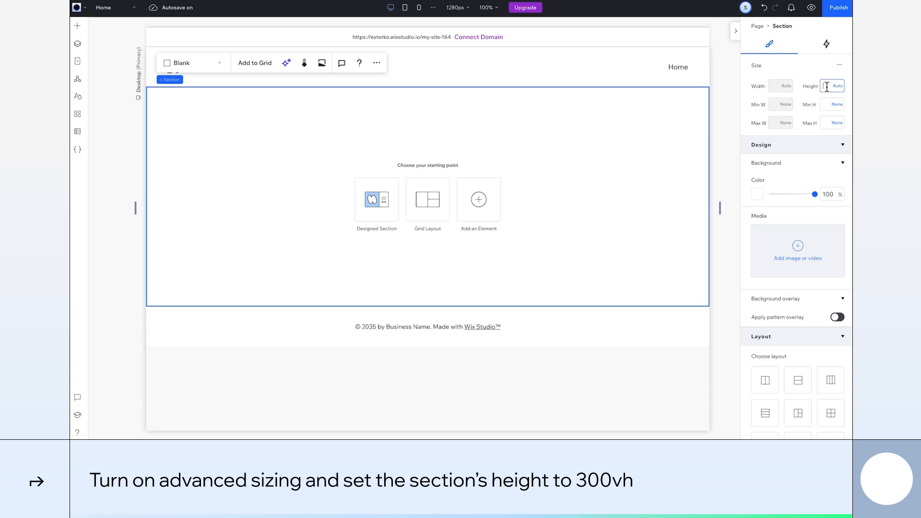
{"action": "type", "text": "300vh"}
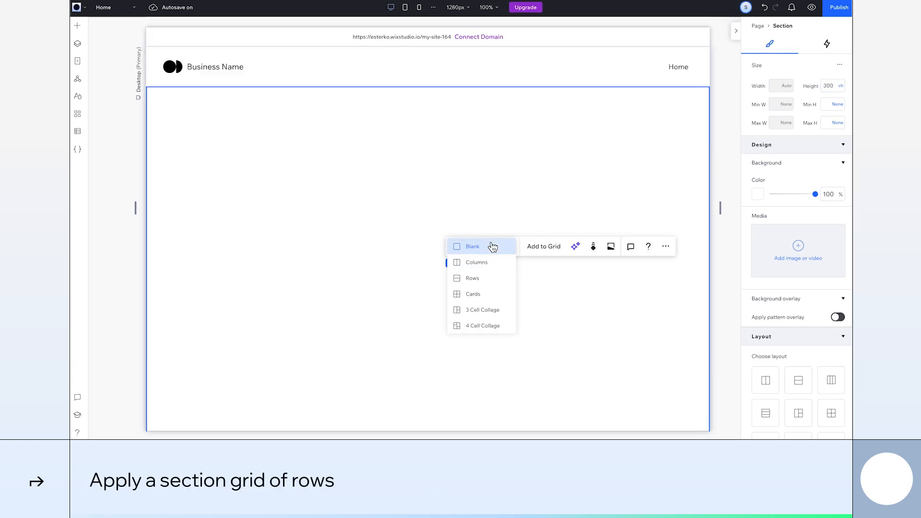
- Switch the section layout to a rows grid with a 100vh first row
{"action": "left_click", "coordinate": [472, 278]}
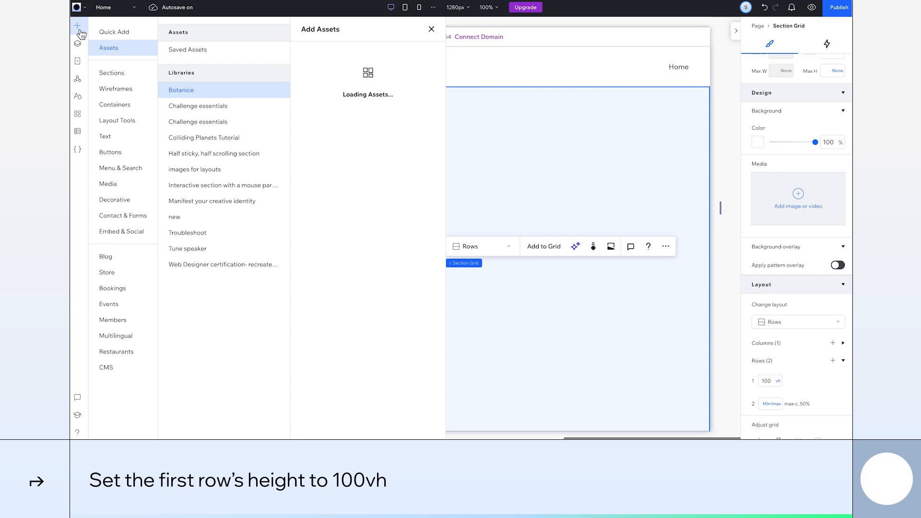
- Add a container to the first cell and browse the Botanica library for the pink gradient
{"action": "left_click", "coordinate": [114, 32]}
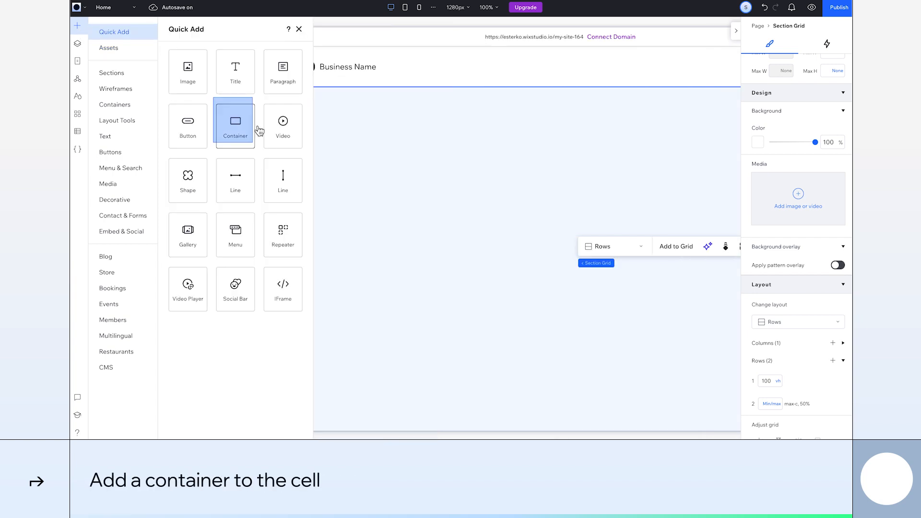
{"action": "left_click", "coordinate": [234, 125]}
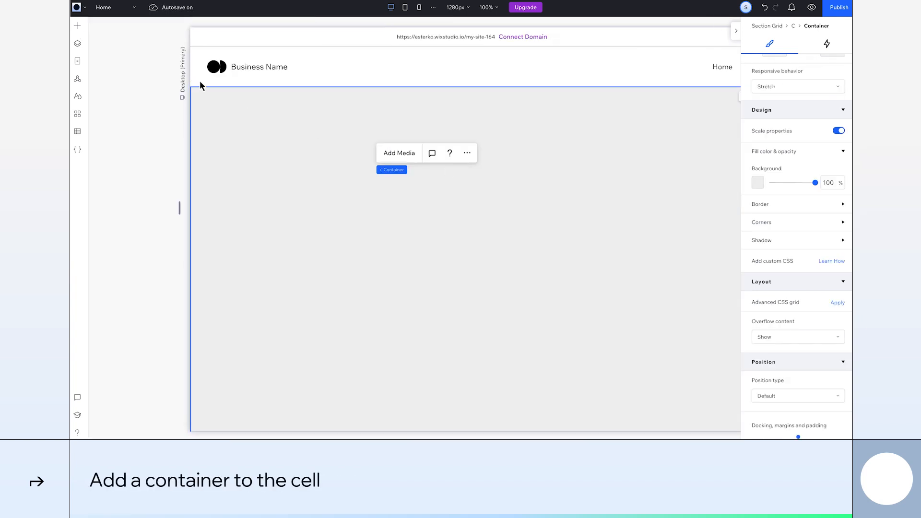
{"action": "left_click", "coordinate": [77, 25]}
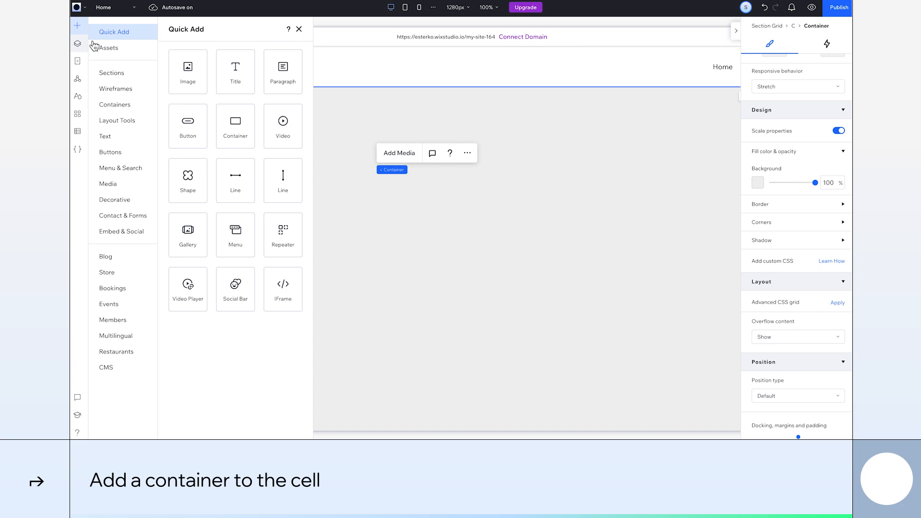
{"action": "left_click", "coordinate": [108, 48]}
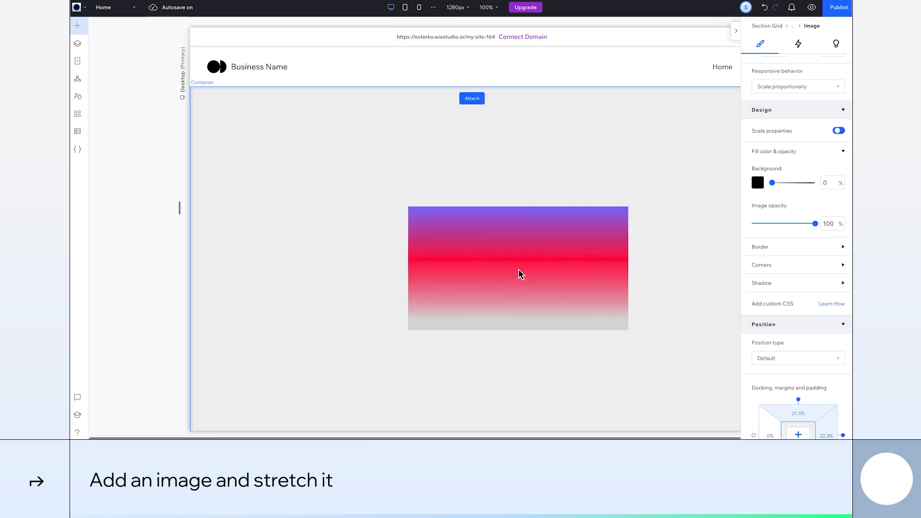
- Stretch the pink gradient to fill the container and centre the botanica logo over it
{"action": "left_click", "coordinate": [518, 269]}
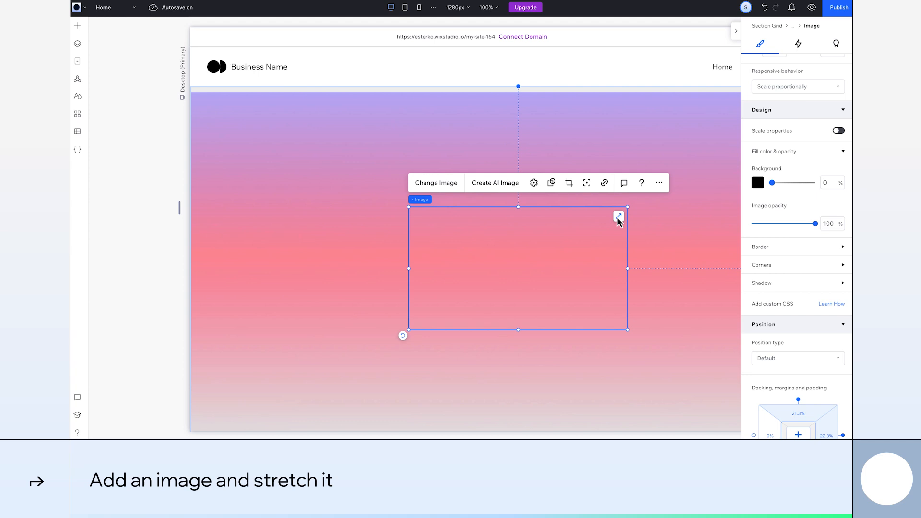
{"action": "left_click", "coordinate": [76, 25]}
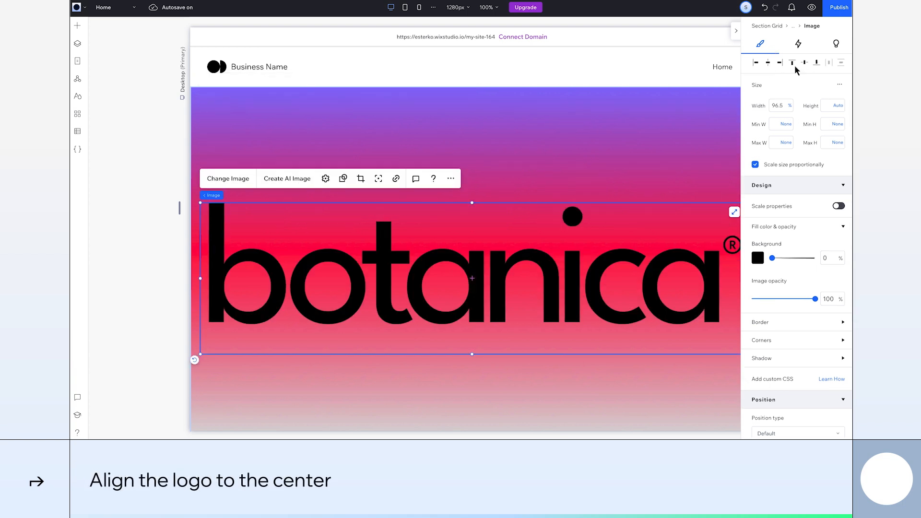
{"action": "left_click", "coordinate": [77, 26]}
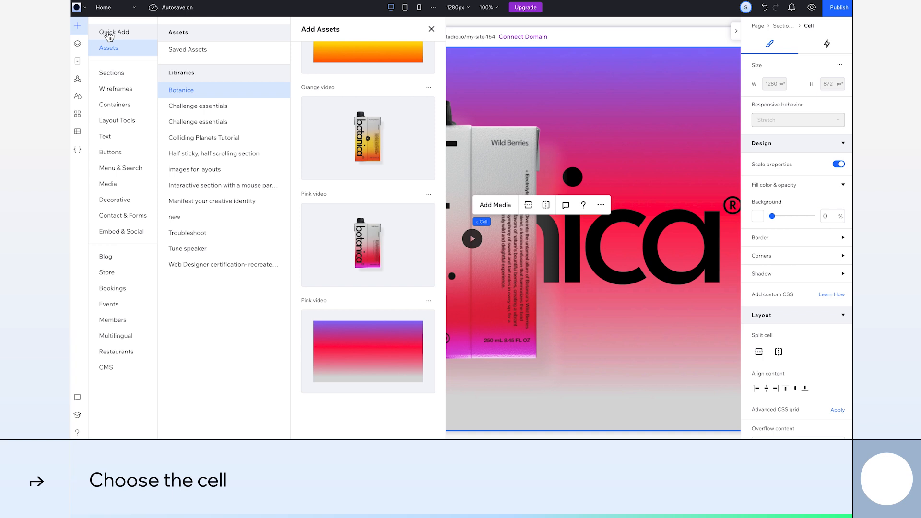
- Add a second container to the cell and browse the Botanica assets for its gradient
{"action": "left_click", "coordinate": [431, 28]}
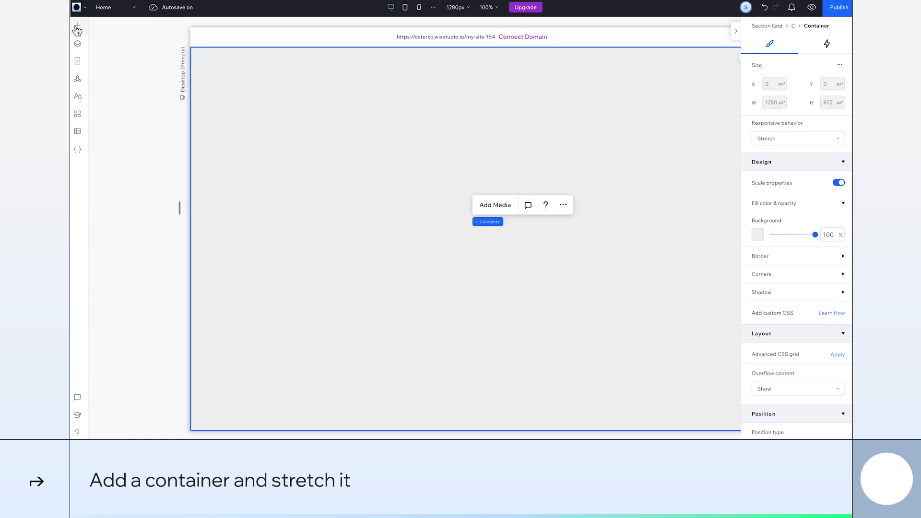
{"action": "left_click", "coordinate": [77, 26]}
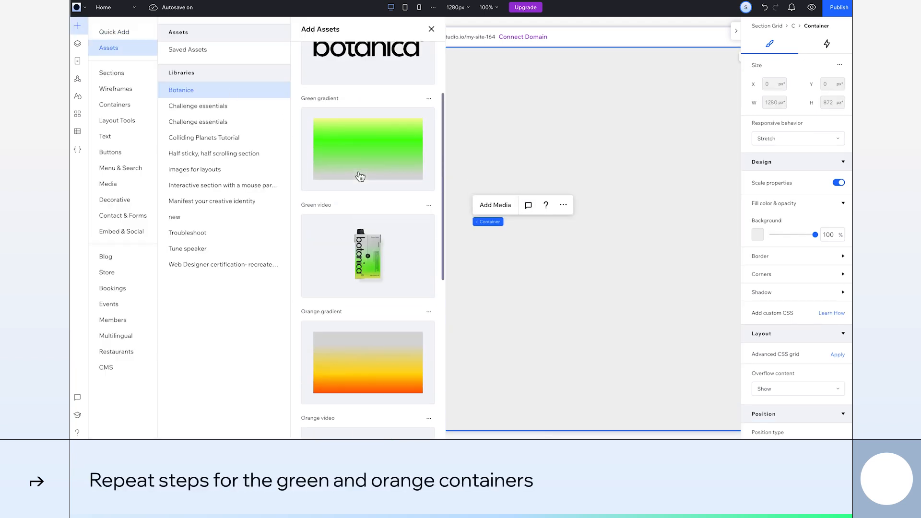
- Fill the second container with the green gradient and name it Green in Layers
{"action": "left_click", "coordinate": [367, 148]}
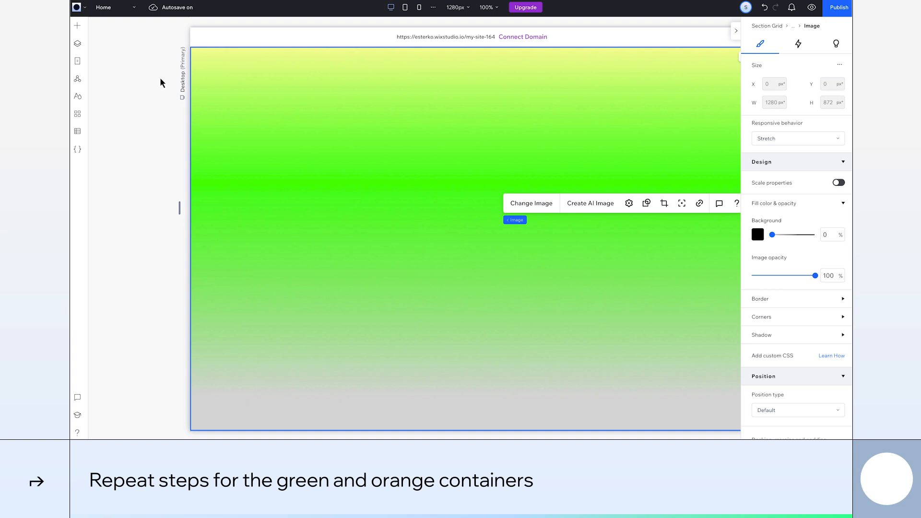
{"action": "left_click", "coordinate": [76, 25]}
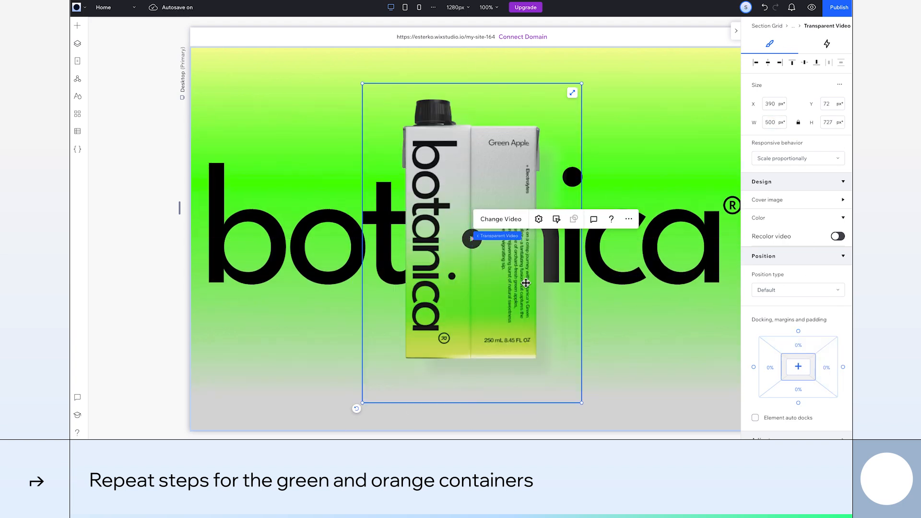
{"action": "left_click", "coordinate": [77, 44]}
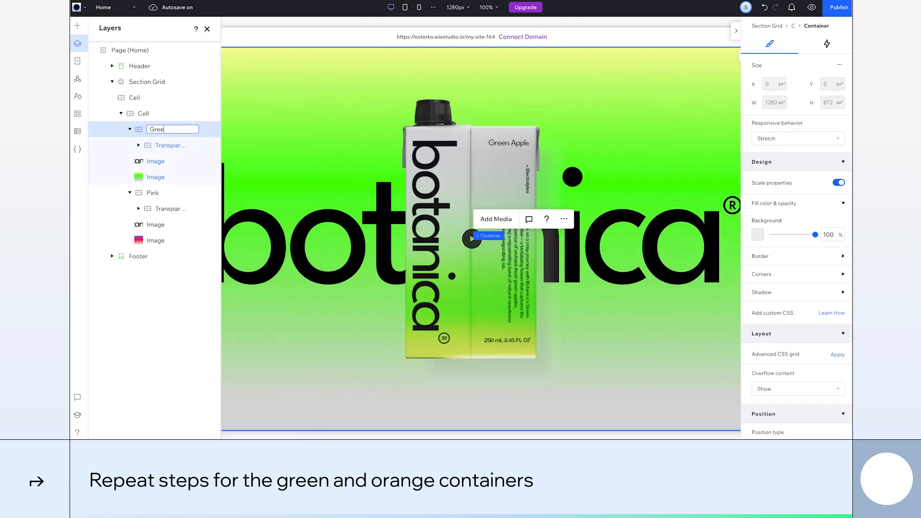
{"action": "left_click", "coordinate": [76, 25]}
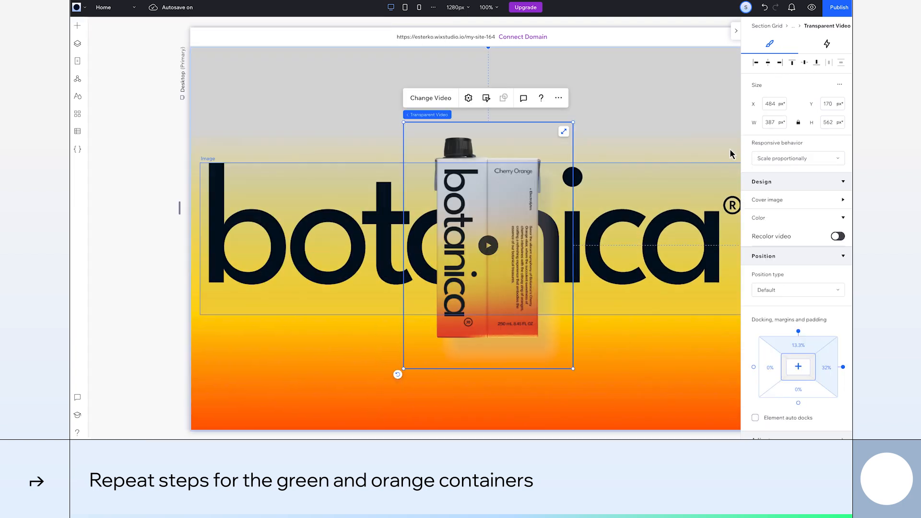
- Finish the Orange container's carton video and go to the section's scroll animations
{"action": "right_click", "coordinate": [160, 129]}
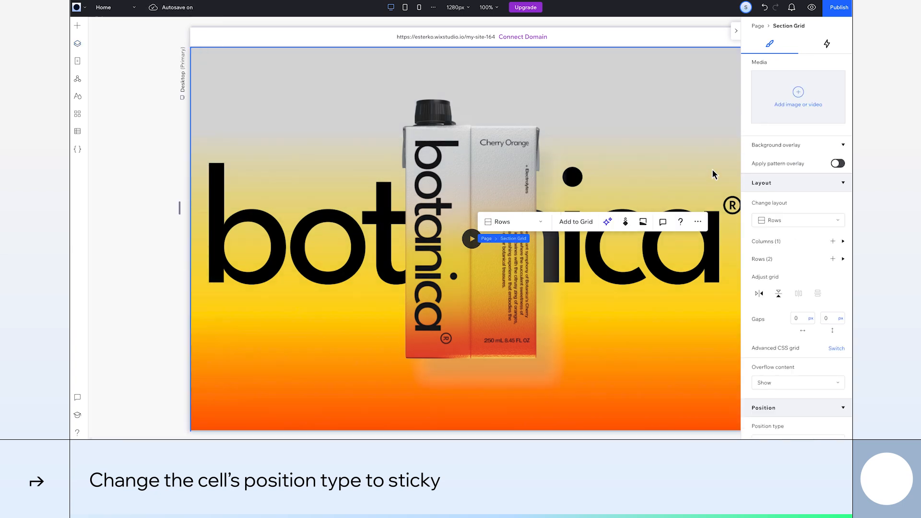
{"action": "left_click", "coordinate": [825, 43]}
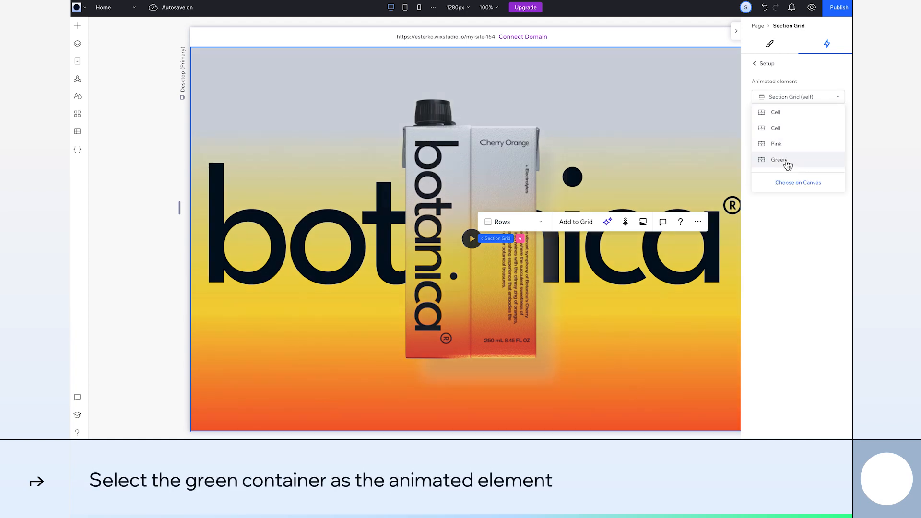
- Give the Green container a scroll fade from 0 opacity with a shortened animation area
{"action": "left_click", "coordinate": [777, 160]}
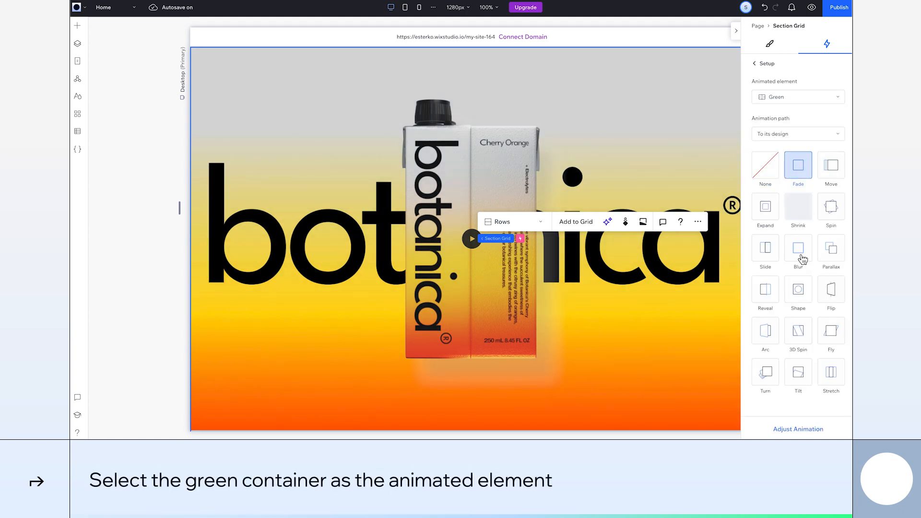
{"action": "left_click", "coordinate": [797, 166]}
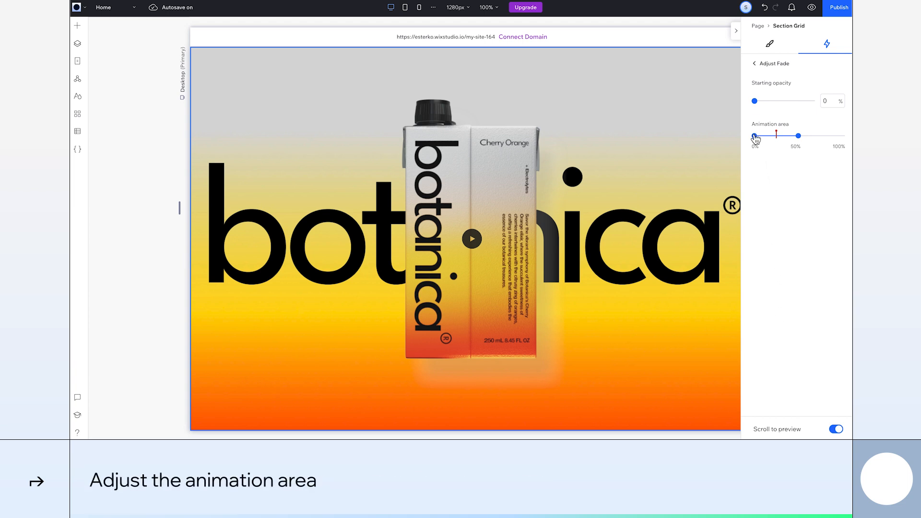
{"action": "left_click_drag", "start_coordinate": [755, 135], "coordinate": [790, 135]}
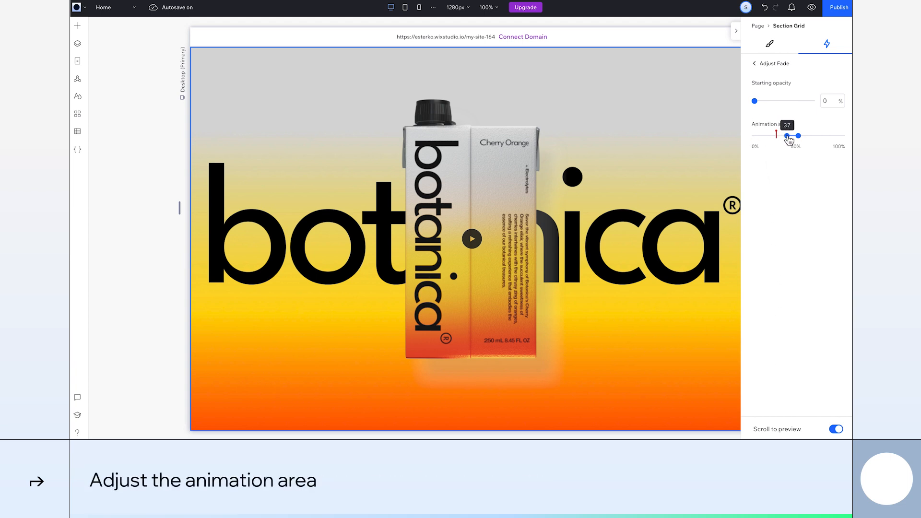
{"action": "left_click", "coordinate": [755, 64]}
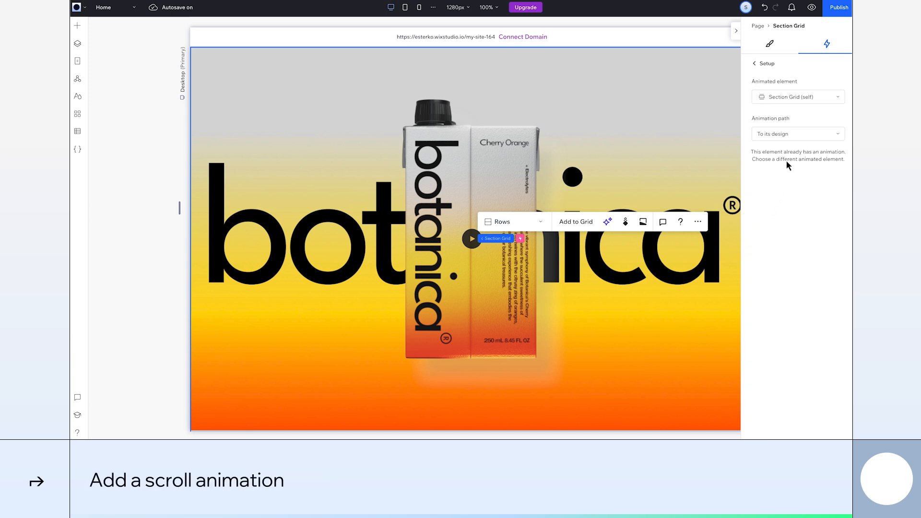
- Give the Orange container a scroll fade from 0 opacity ending later in the scroll
{"action": "left_click", "coordinate": [797, 96]}
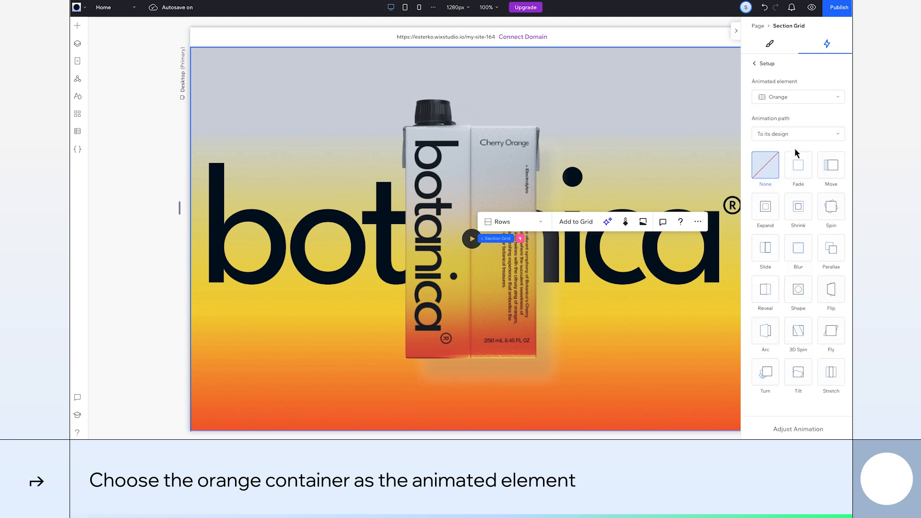
{"action": "left_click", "coordinate": [797, 164]}
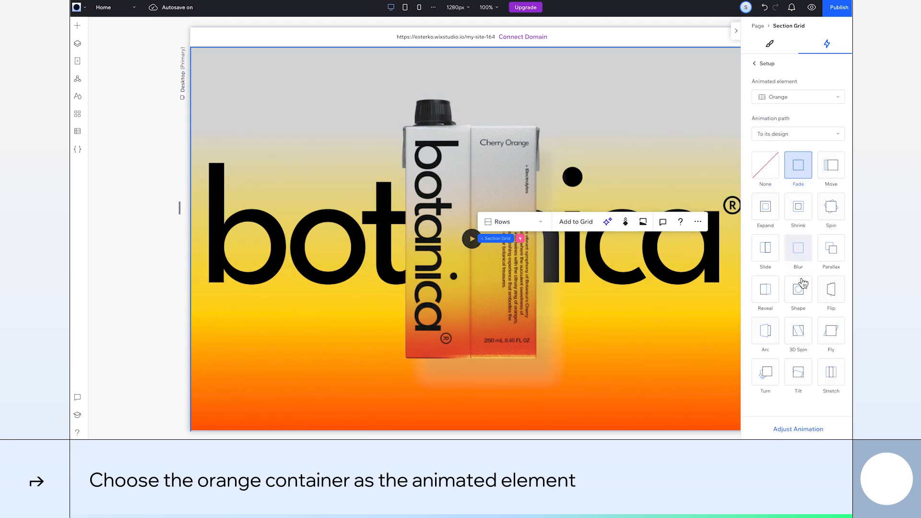
{"action": "left_click", "coordinate": [797, 165]}
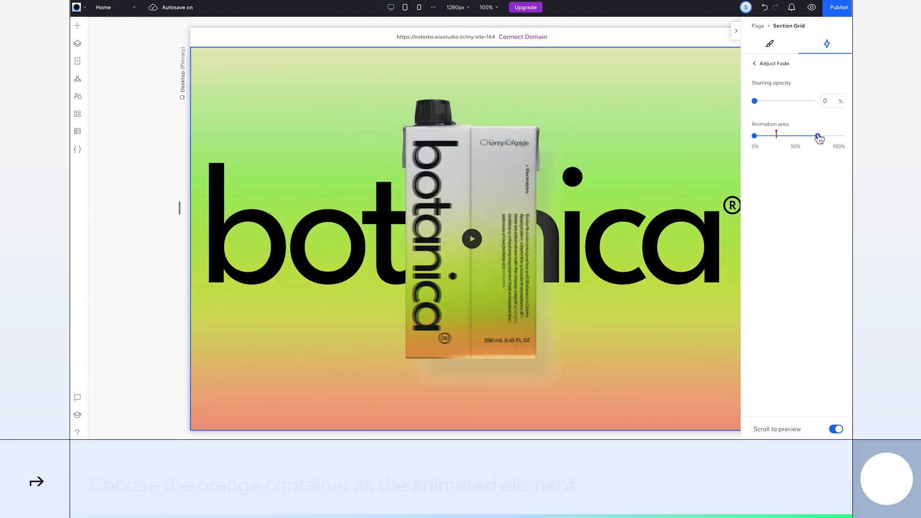
{"action": "left_click_drag", "start_coordinate": [818, 136], "coordinate": [815, 136]}
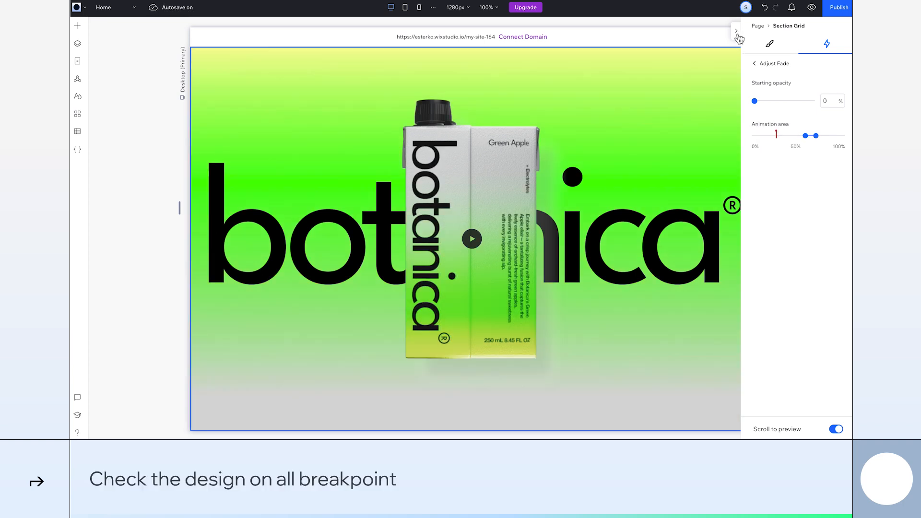
- Check the hero at tablet and mobile widths, then preview the live site
{"action": "left_click", "coordinate": [404, 6]}
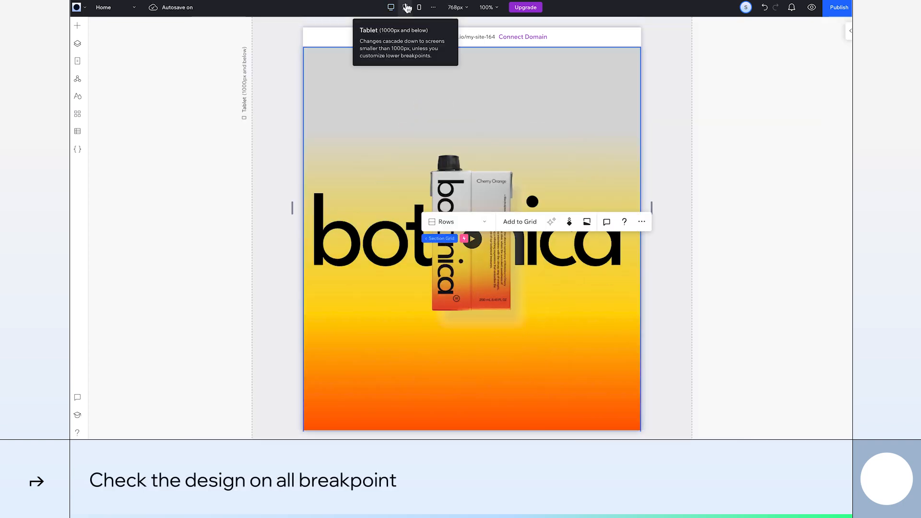
{"action": "left_click", "coordinate": [418, 7]}
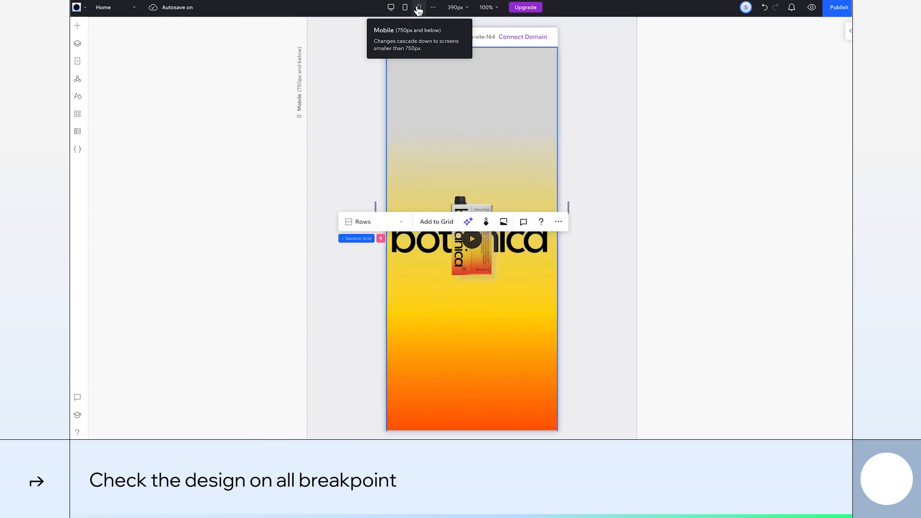
{"action": "left_click", "coordinate": [390, 6]}
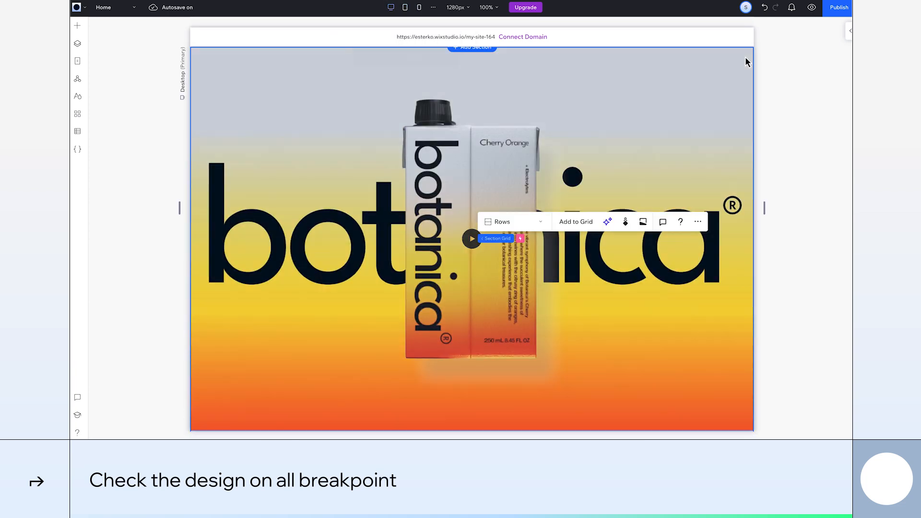
{"action": "left_click", "coordinate": [811, 8]}
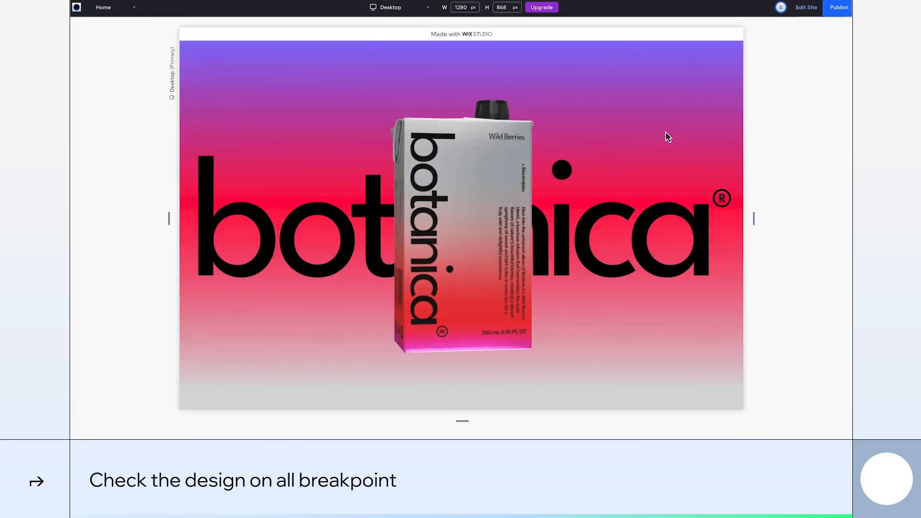